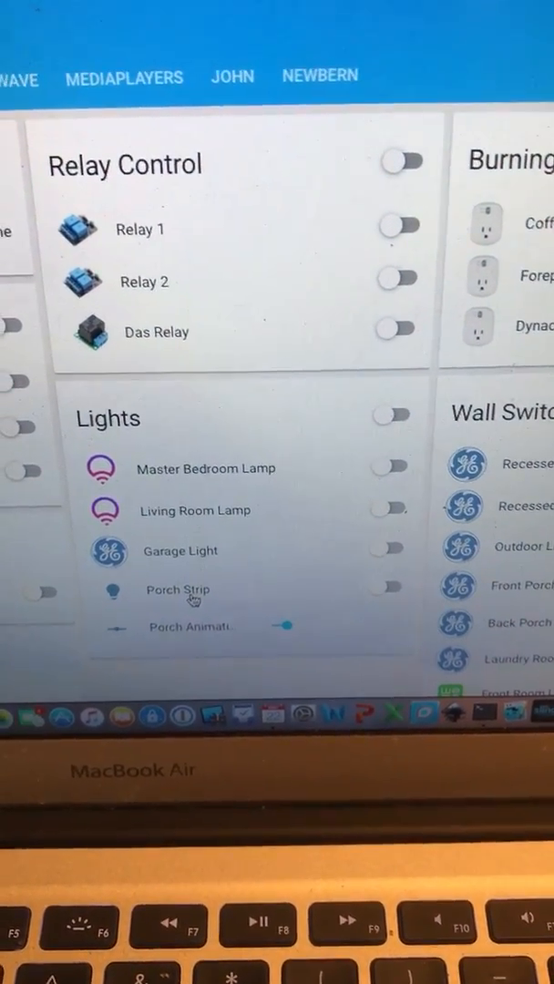
Open the Porch Strip light's details from the Lights card and switch it on
click(177, 590)
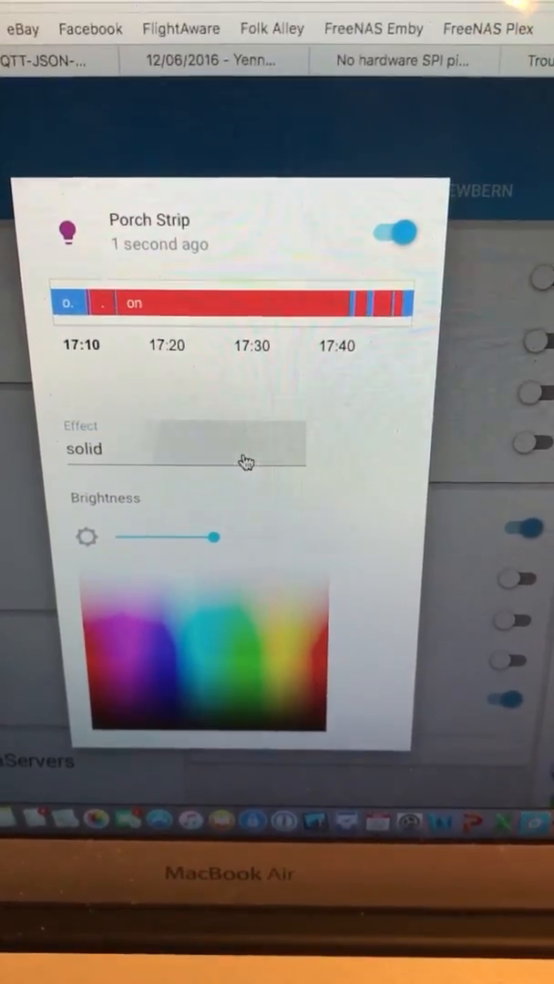
Set the Porch Strip effect from solid to 'police all'
click(182, 448)
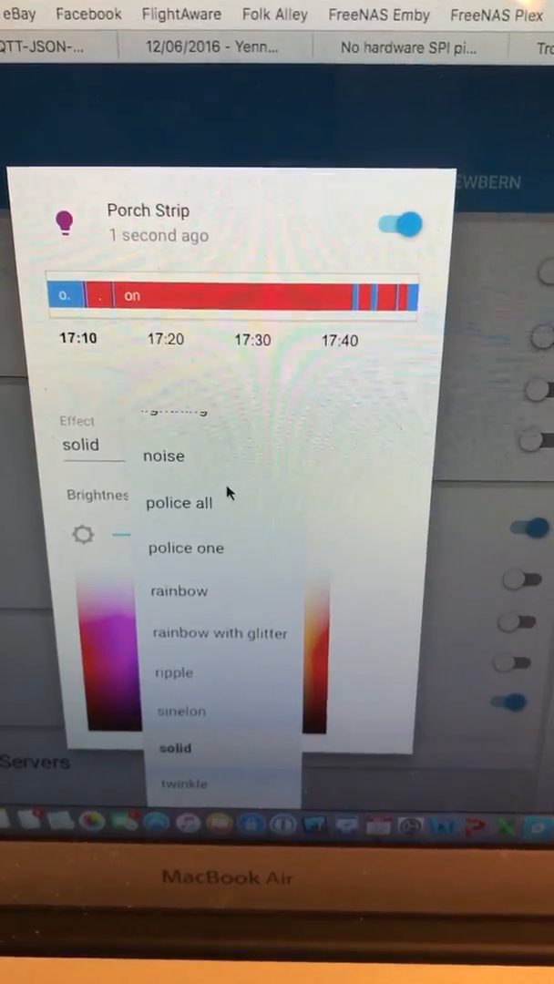
click(178, 502)
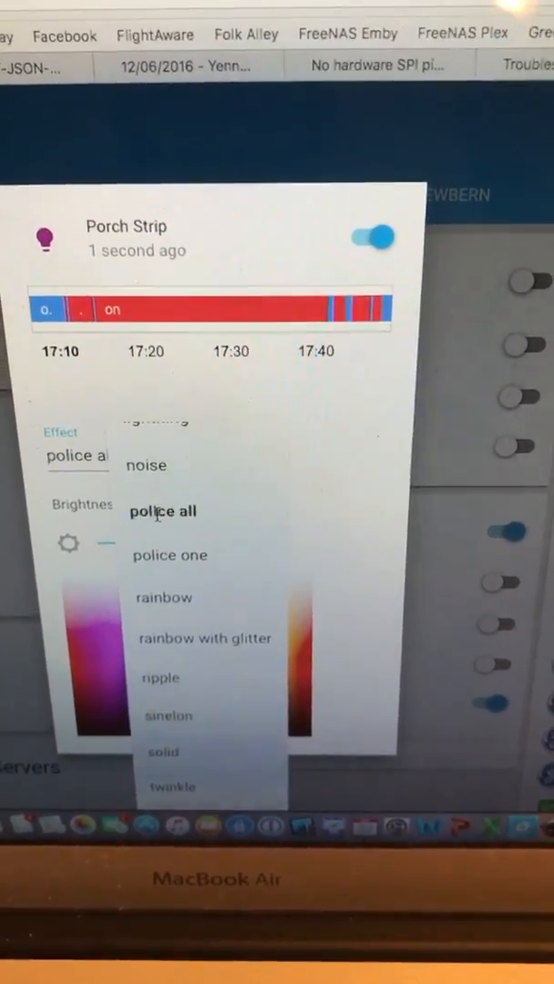